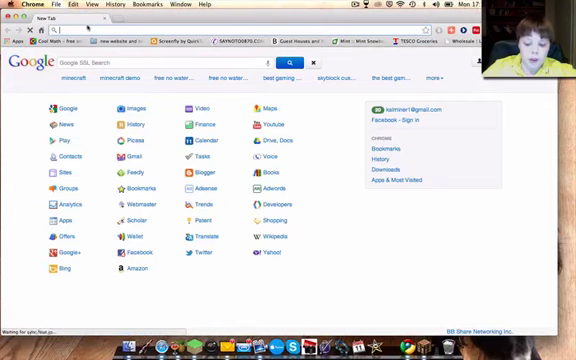
- Search 'minecraft forums' from the address bar and reach a Minecraft Forum thread
type("minecraft")
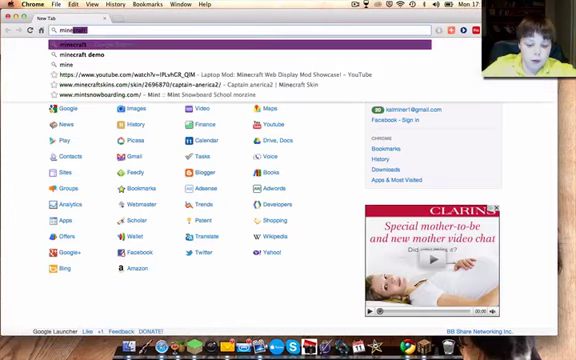
type("minecraft forum")
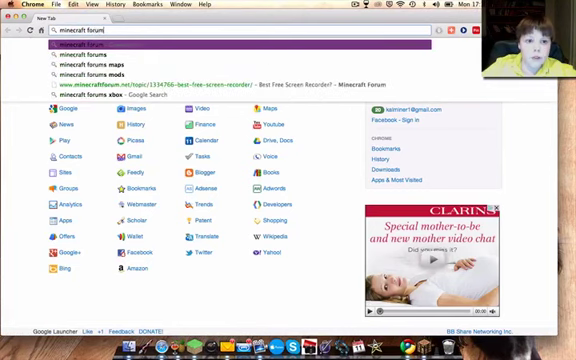
type("s")
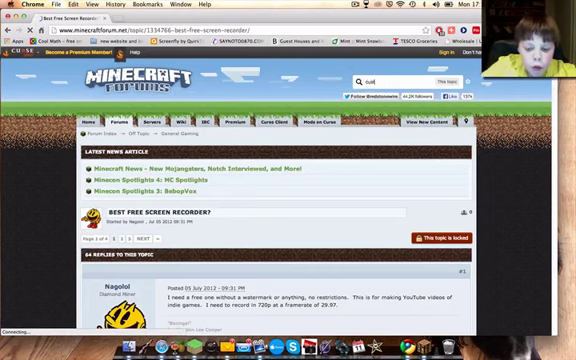
- Search the forum for 'custom maps'
type("custom maps")
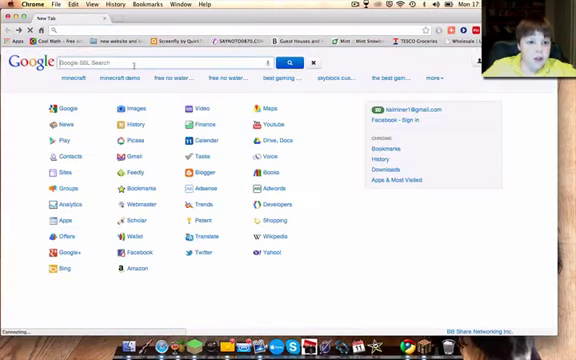
- Search 'minecraft' maps and reach minecraftmaps.com's Survival Maps list
type("minecraftmaps.com/survival-maps")
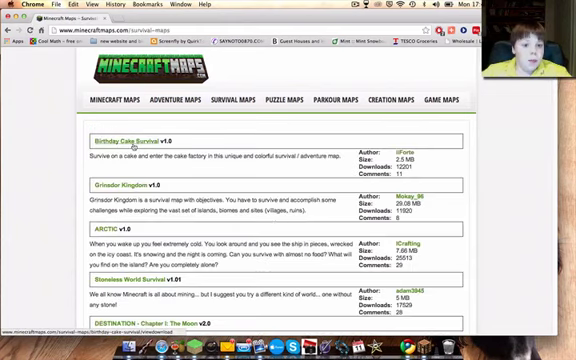
- Browse the survival maps, then reveal Minecraft's resource packs folder in Finder
scroll("down", 3)
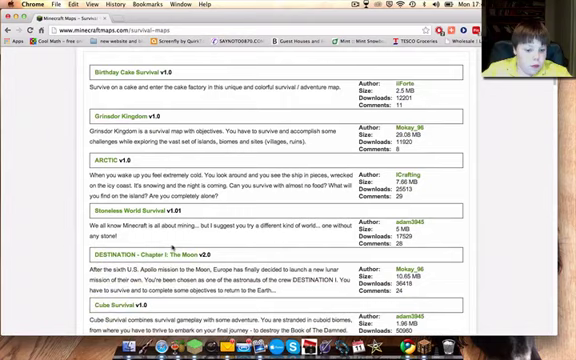
scroll("down", 3)
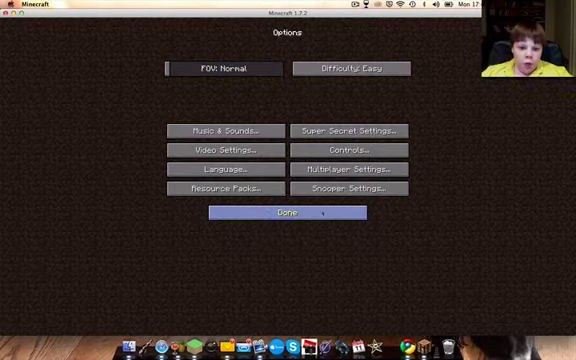
left_click(224, 188)
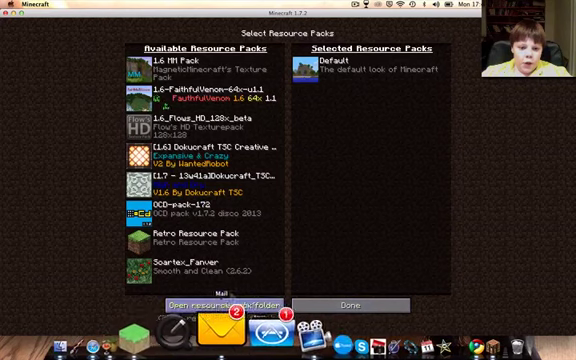
left_click(220, 302)
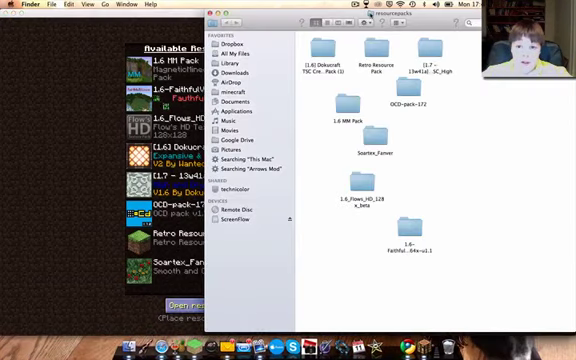
- Close the resource packs Finder window and return to the Minecraft title screen
left_click(384, 12)
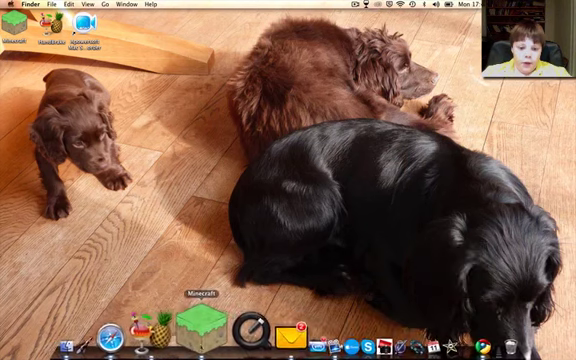
right_click(194, 322)
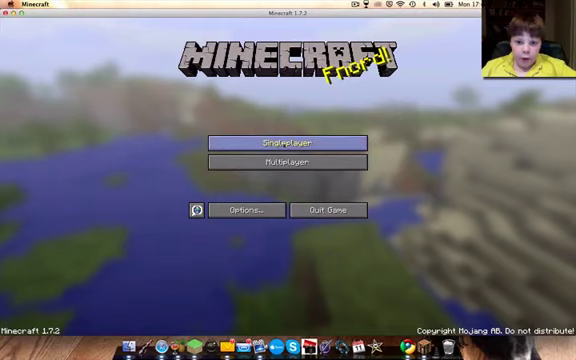
- Add the Floating island survival V 1.8 folder to the saves and list it under Singleplayer
left_click(288, 140)
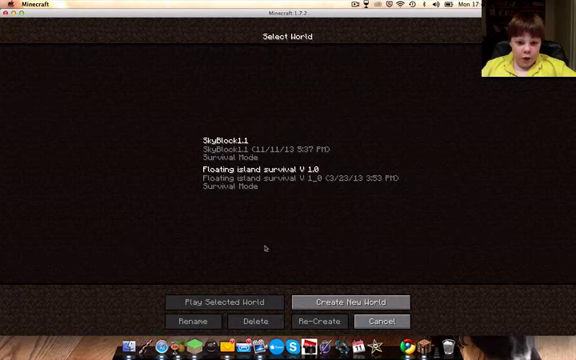
left_click(288, 180)
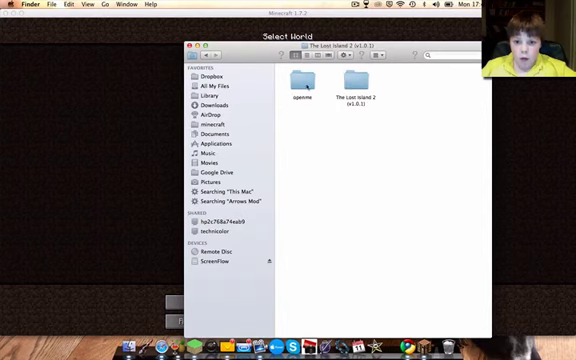
double_click(294, 88)
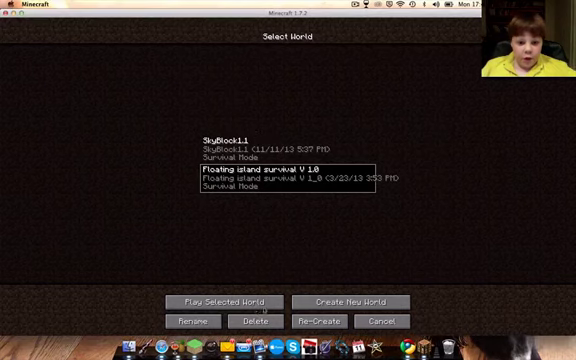
- Load the Floating island survival world and pause it at the game menu
left_click(232, 300)
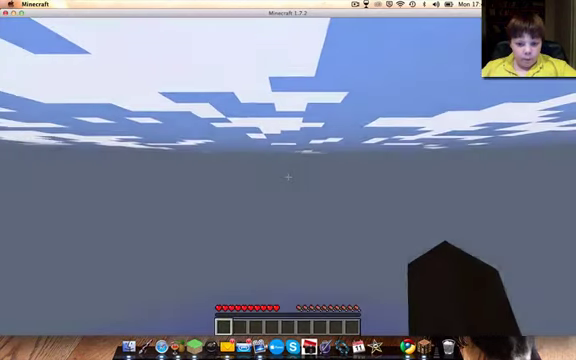
mouse_move(288, 180)
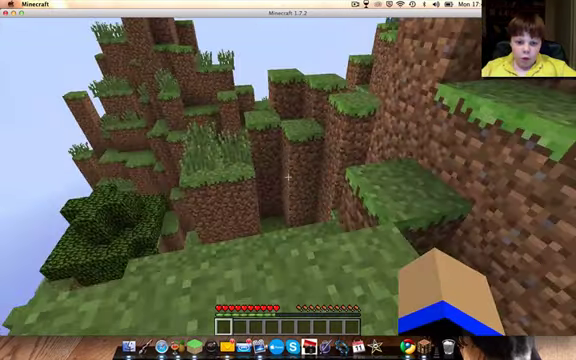
mouse_move(288, 180)
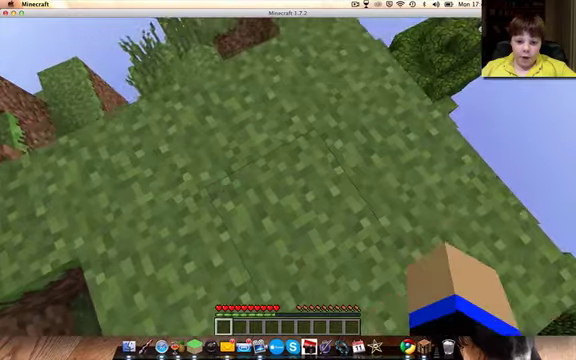
key("Escape")
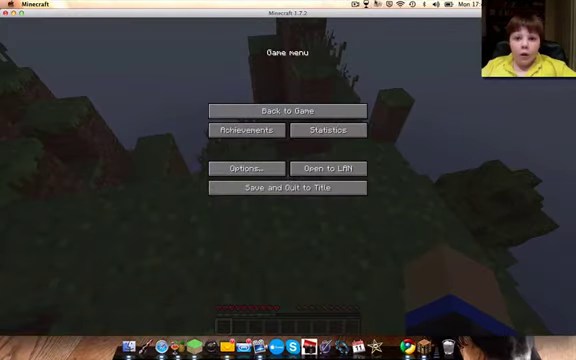
left_click(352, 12)
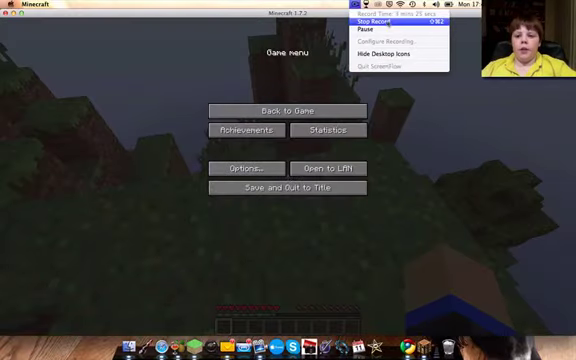